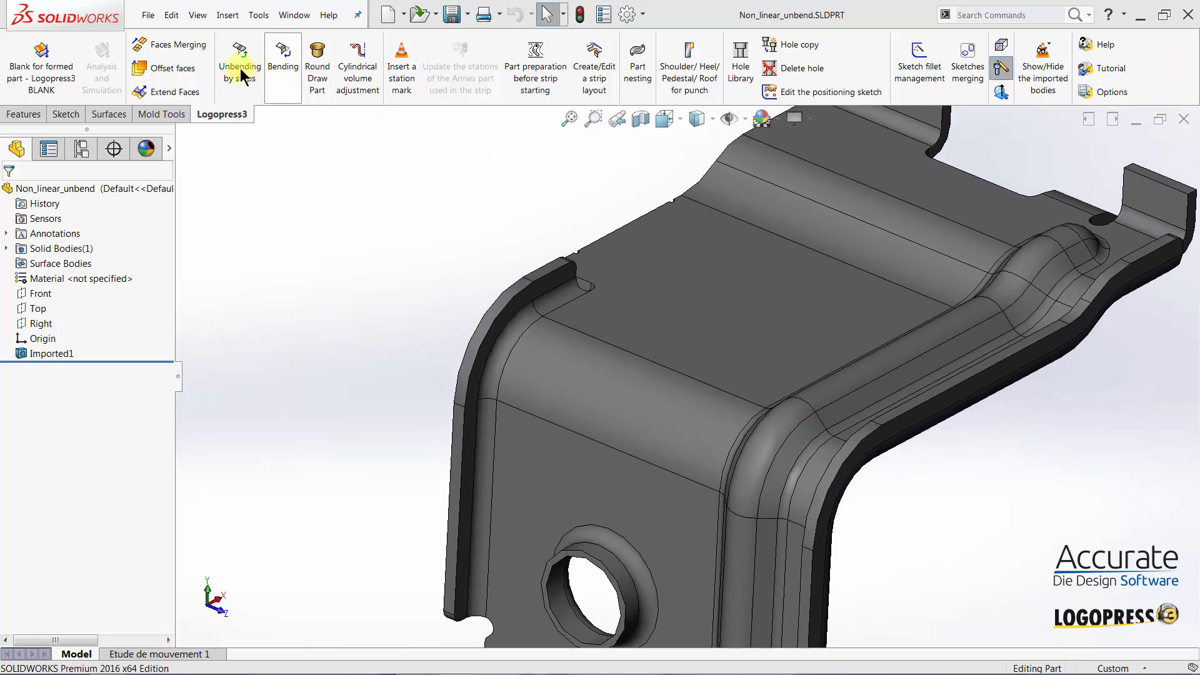
# - Launch the Logopress3 Unbending by steps command on the imported bracket
pyautogui.click(239, 67)
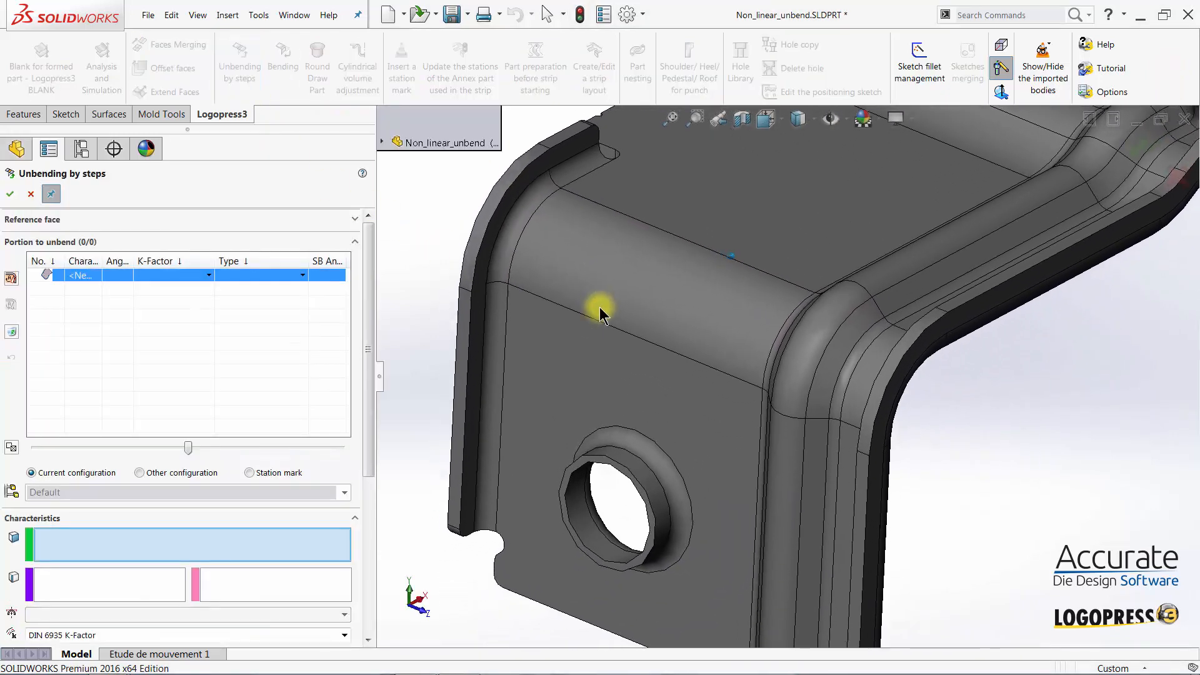
pyautogui.moveTo(648, 256)
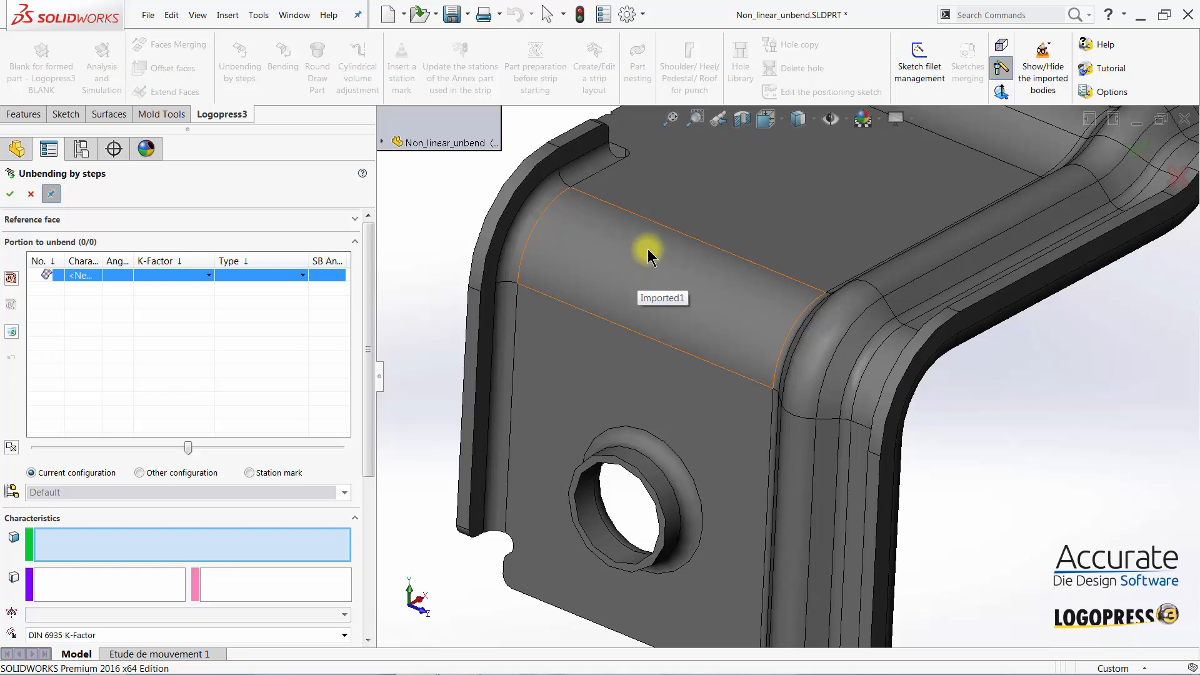
# - Add the 90°, 4 mm radius bend face near the hole side as the portion to unbend
pyautogui.click(665, 252)
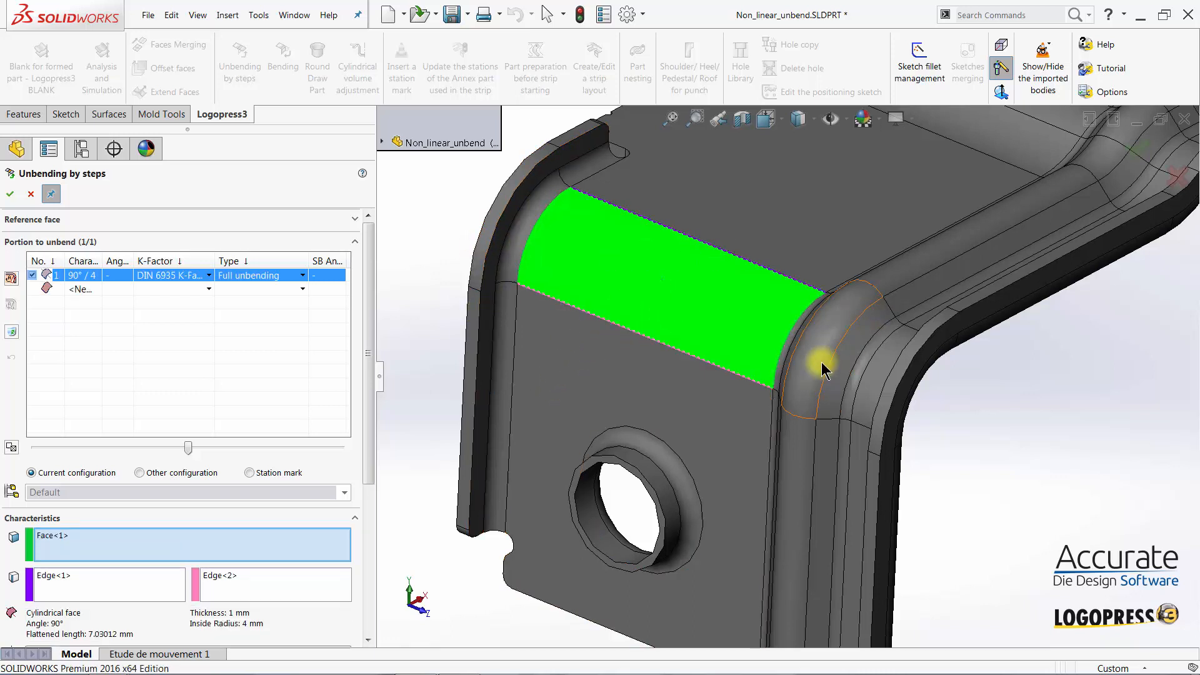
pyautogui.moveTo(873, 406)
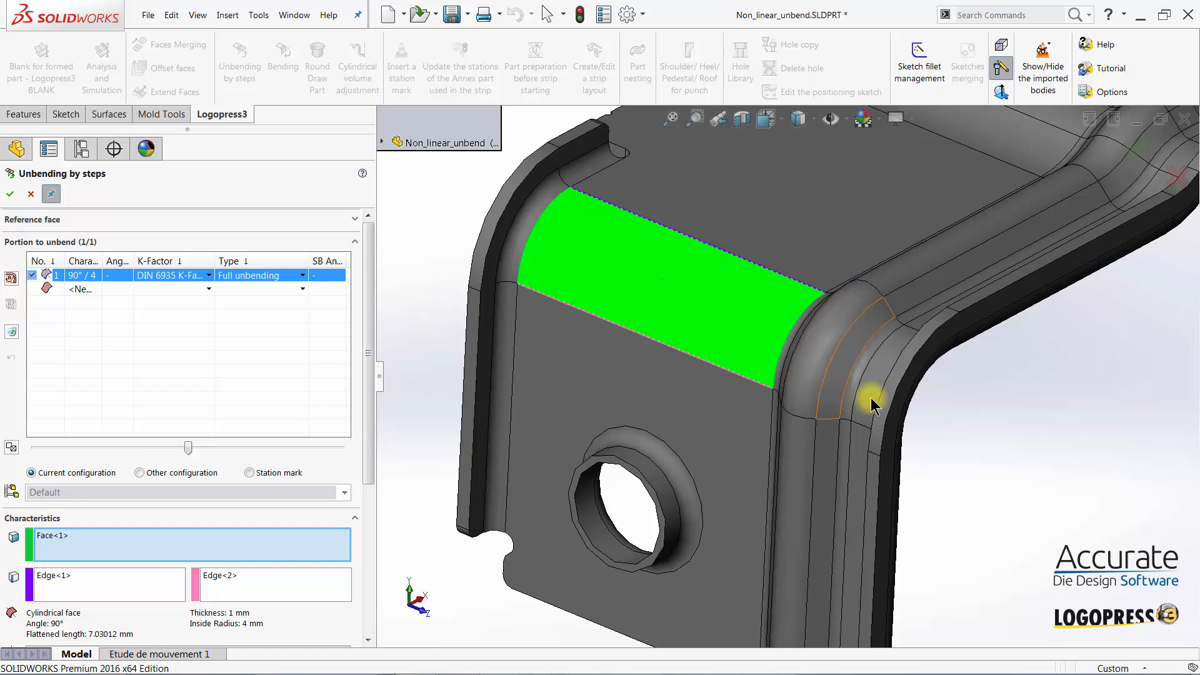
pyautogui.moveTo(423, 368)
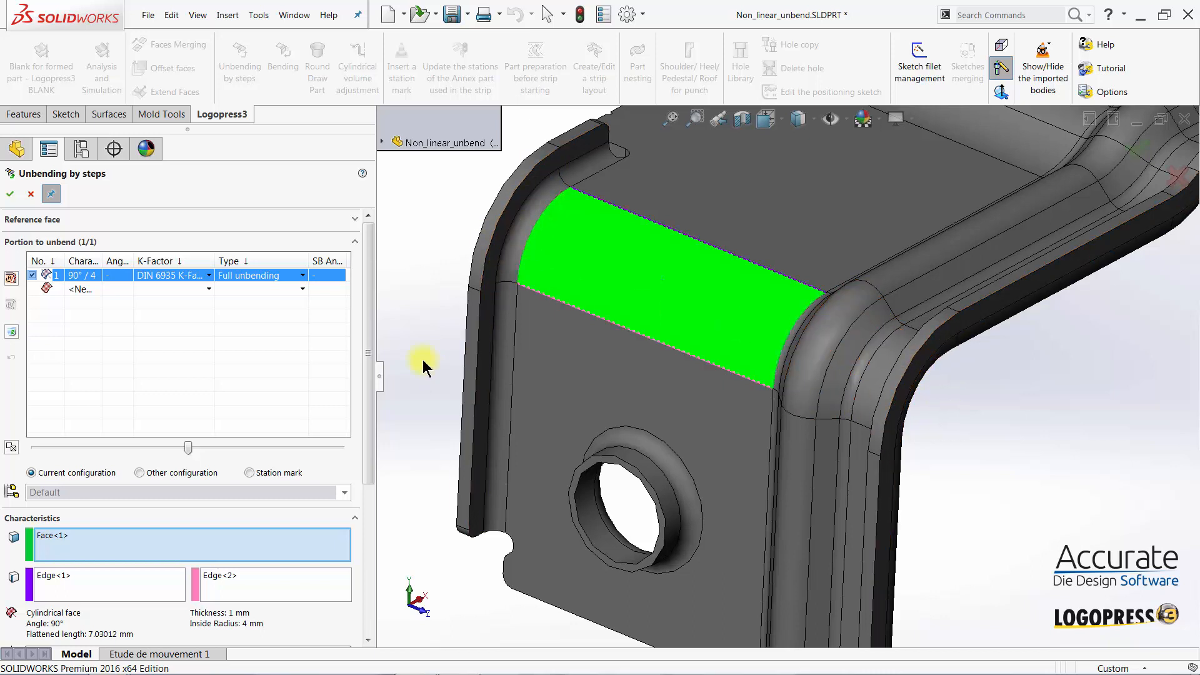
# - Switch the first bend to moved-center partial unbending at 45°
pyautogui.scroll(-3)
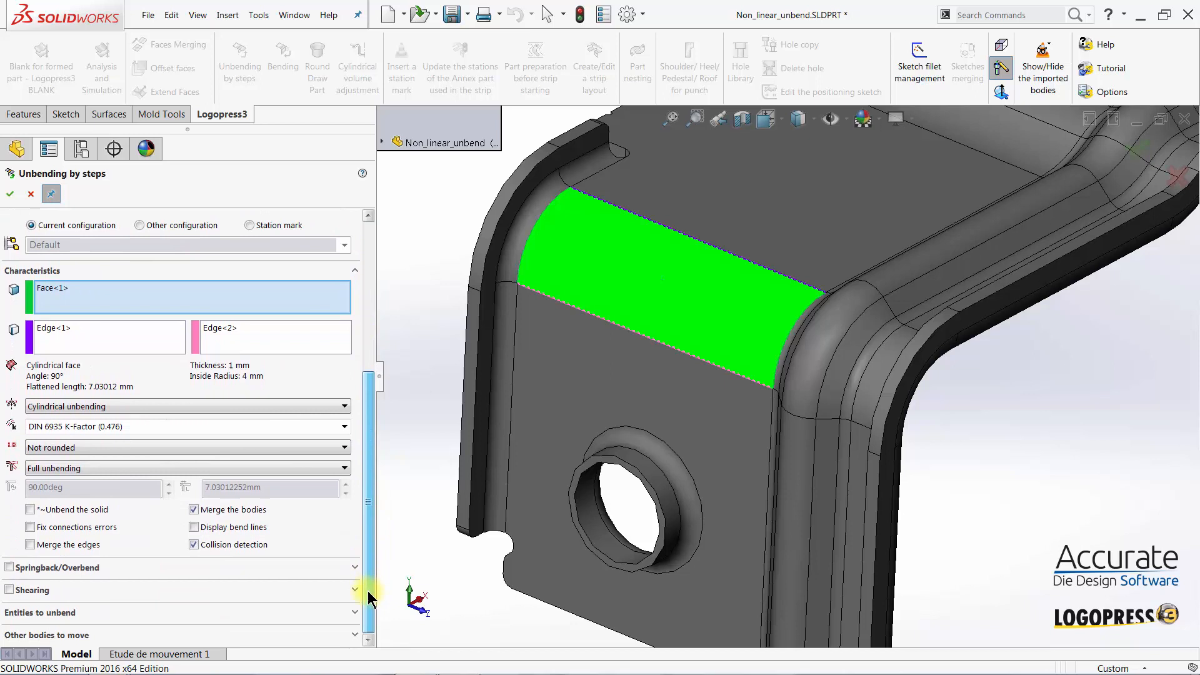
pyautogui.moveTo(61, 427)
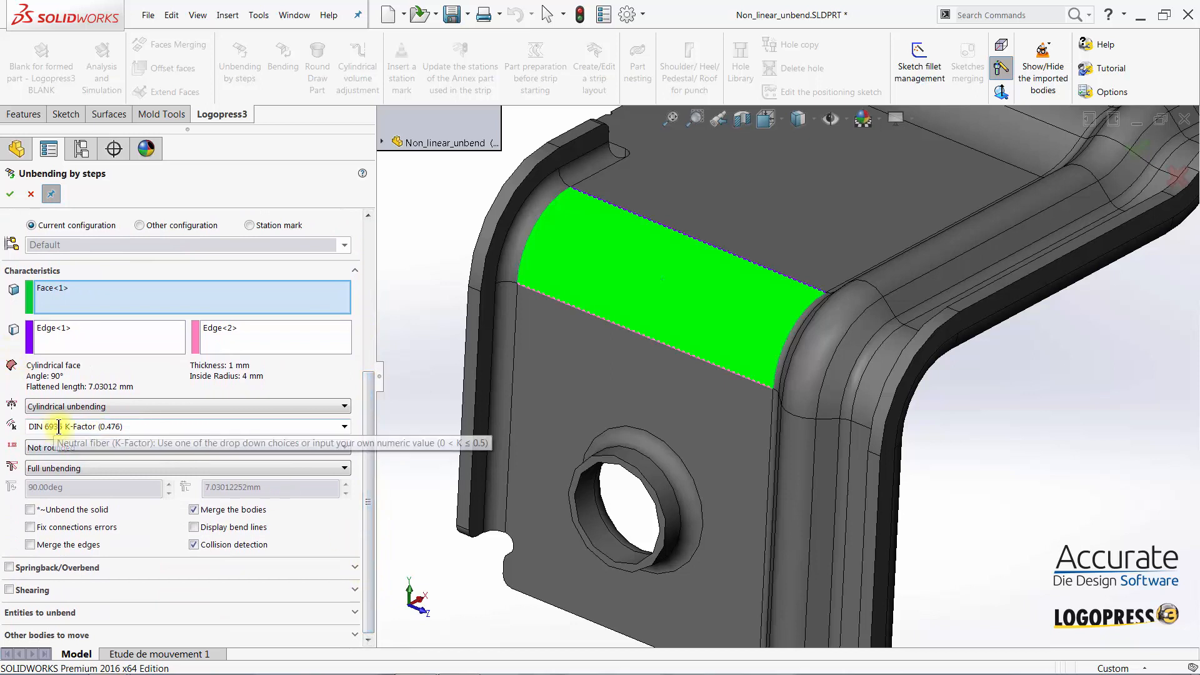
pyautogui.moveTo(105, 509)
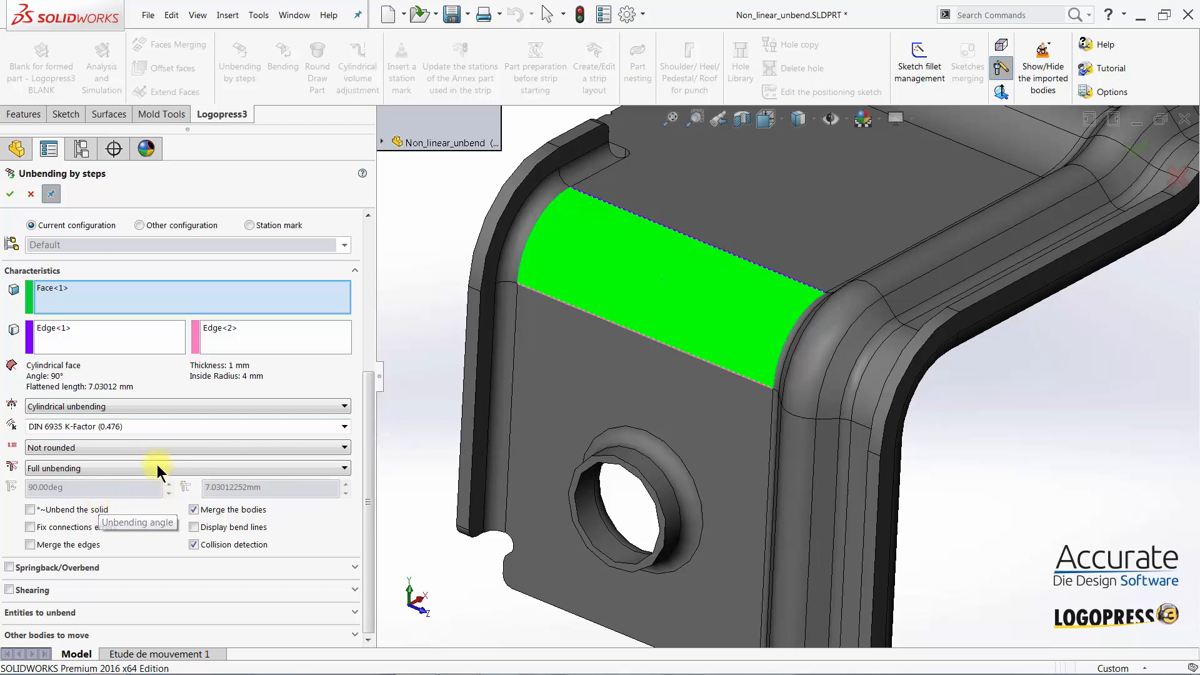
pyautogui.moveTo(90, 468)
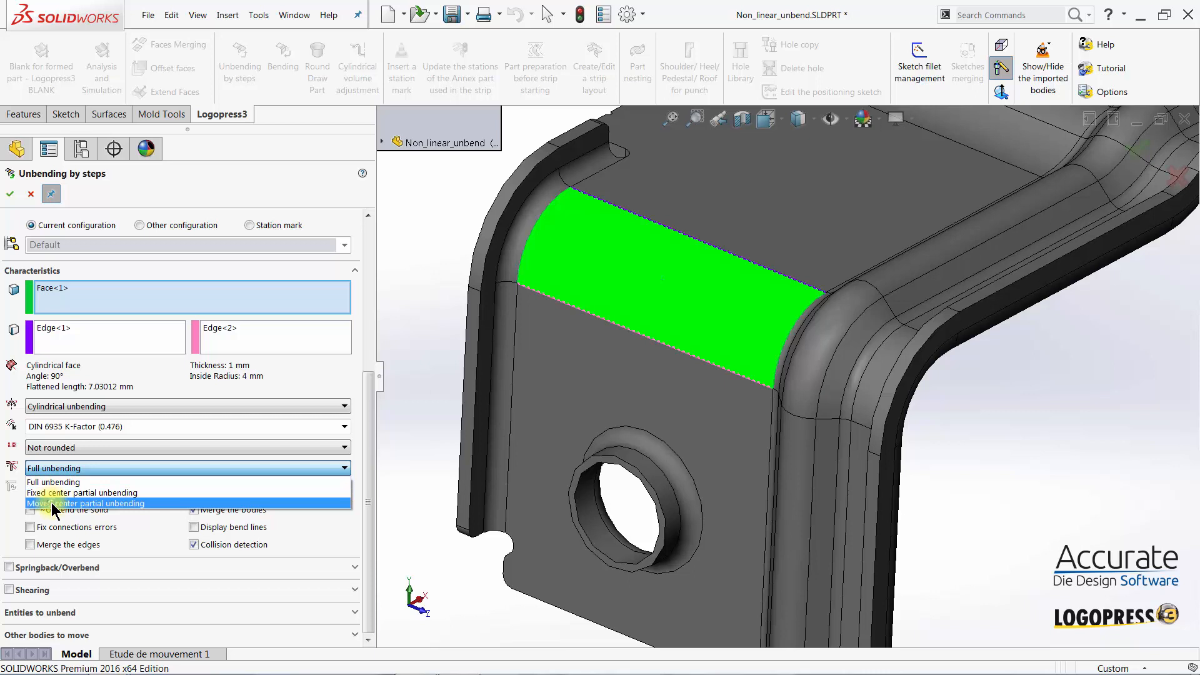
pyautogui.click(85, 504)
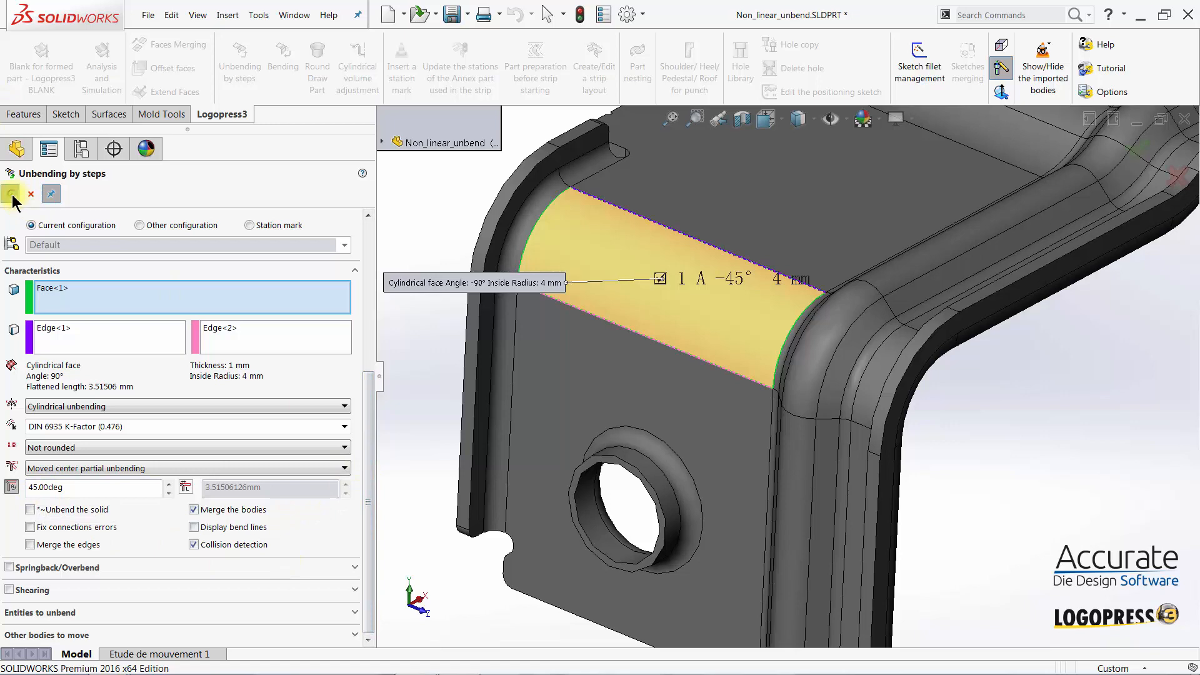
# - Commit the 45° step as Unbending-1, then the remaining unbend as Unbending-2
pyautogui.click(13, 194)
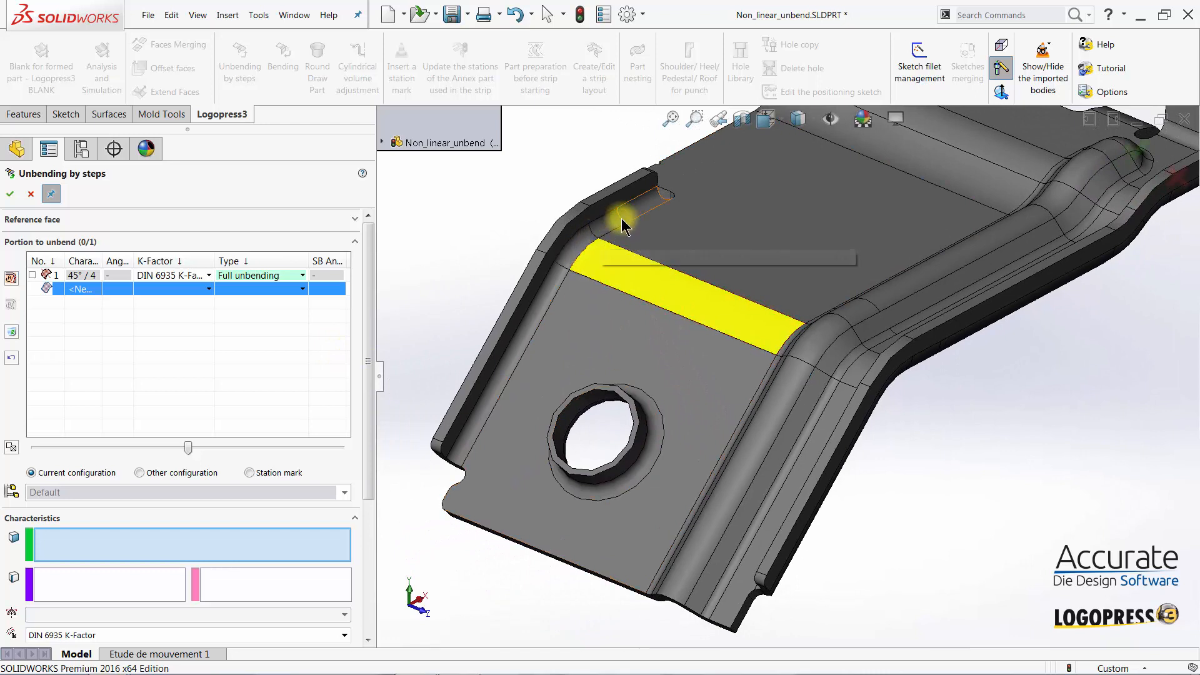
pyautogui.moveTo(621, 222)
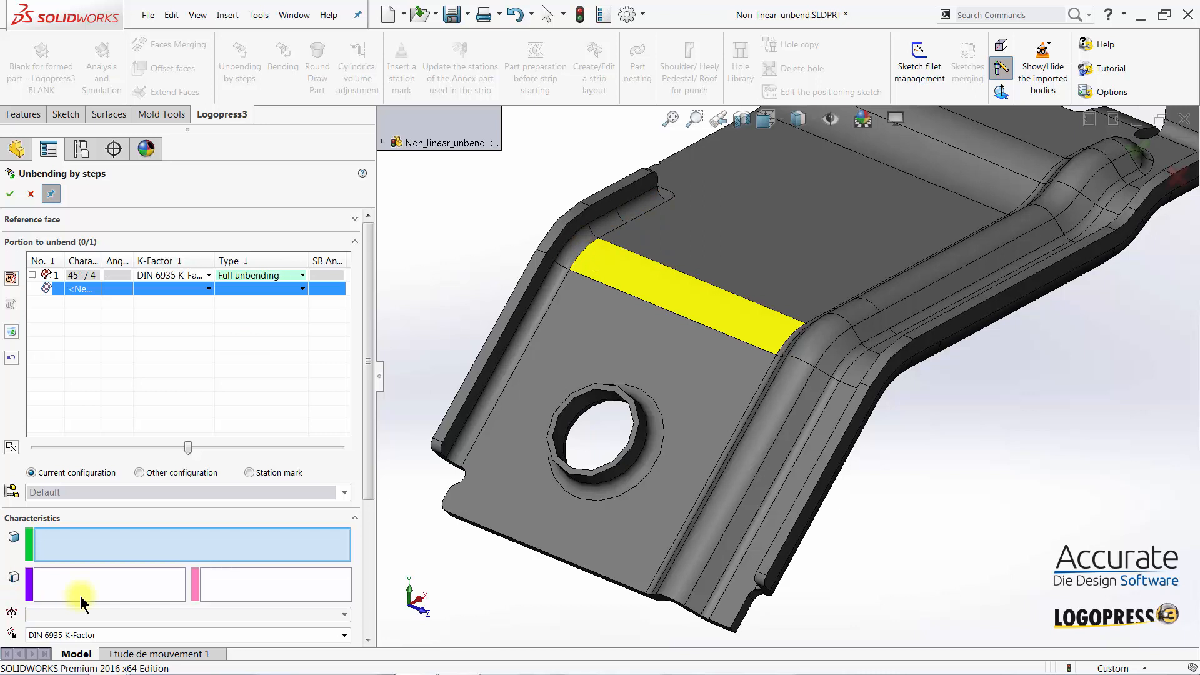
pyautogui.moveTo(34, 280)
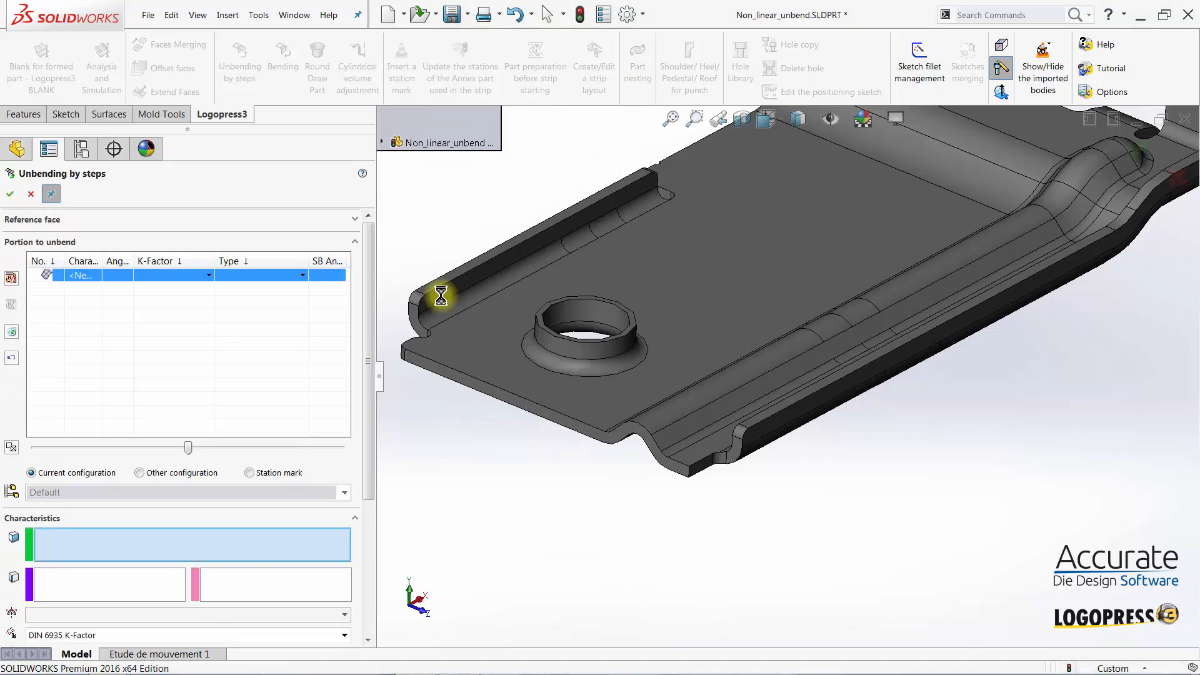
pyautogui.click(11, 194)
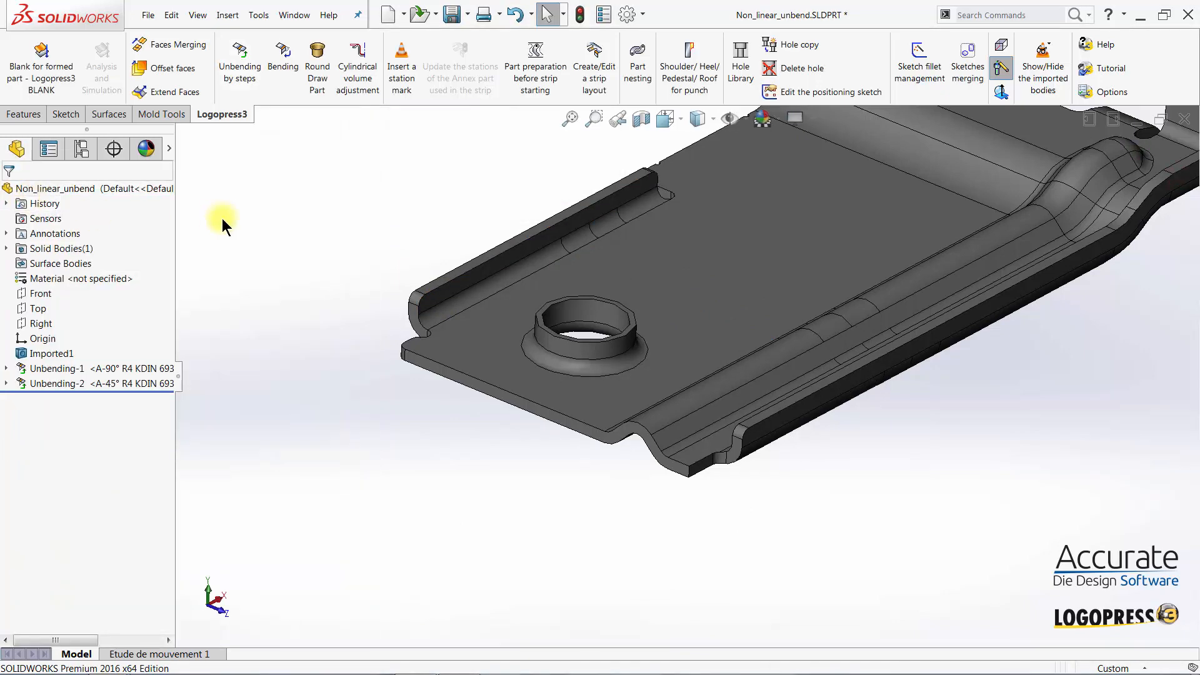